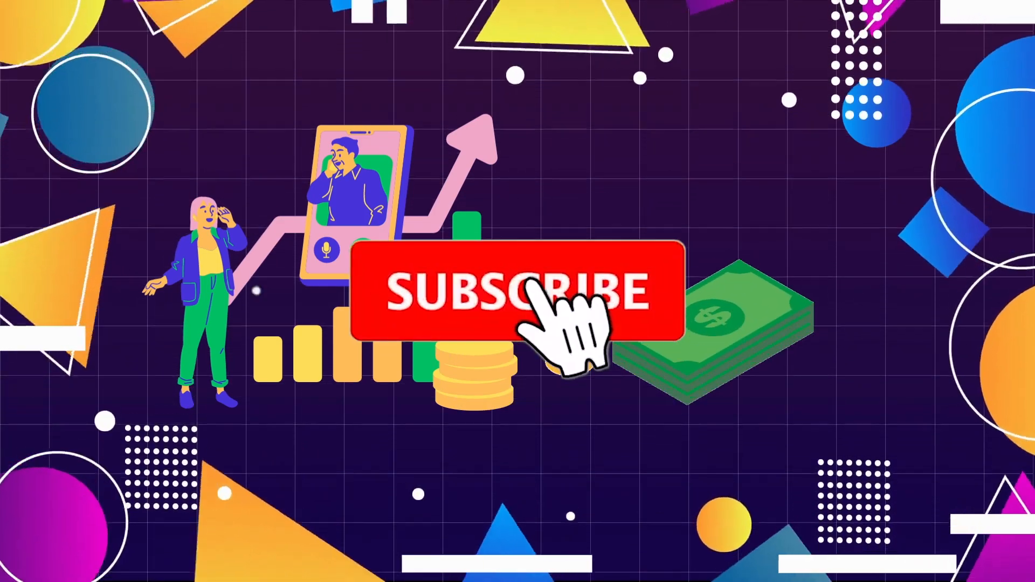
click(510, 293)
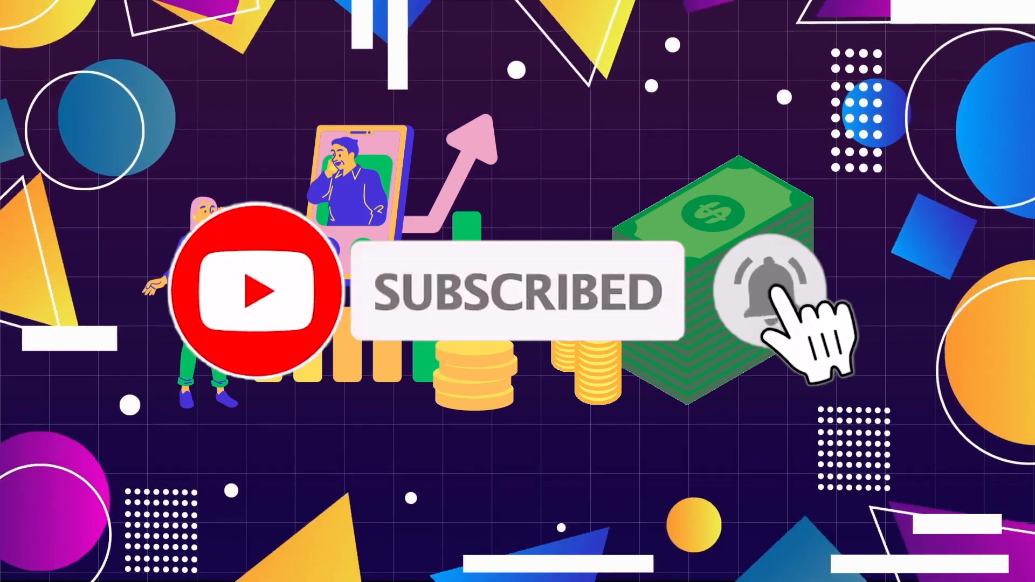